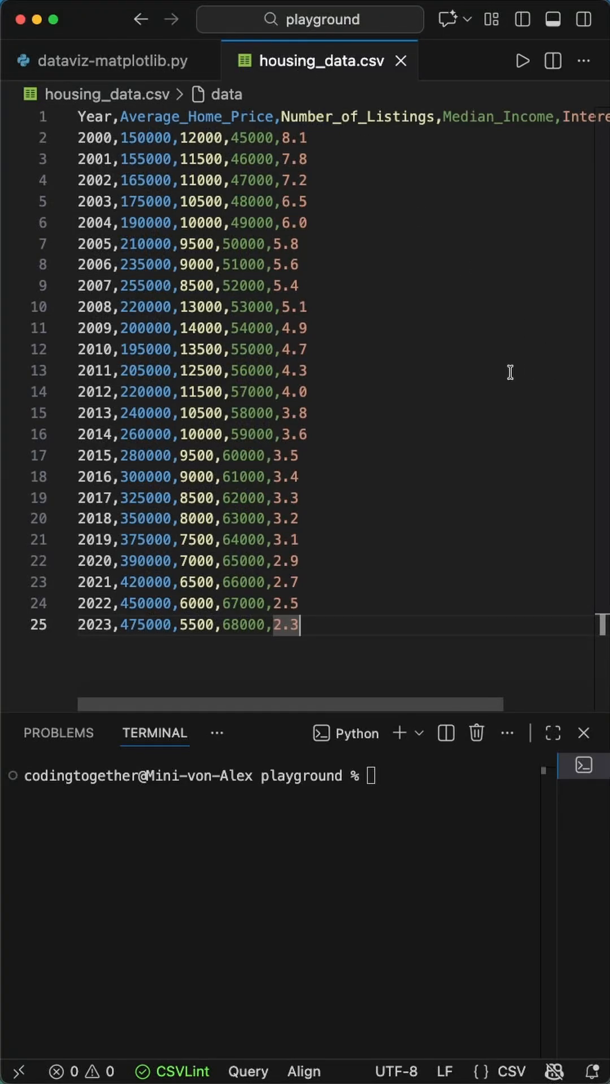
Switch from housing_data.csv to the dataviz-matplotlib.py script tab.
click(104, 61)
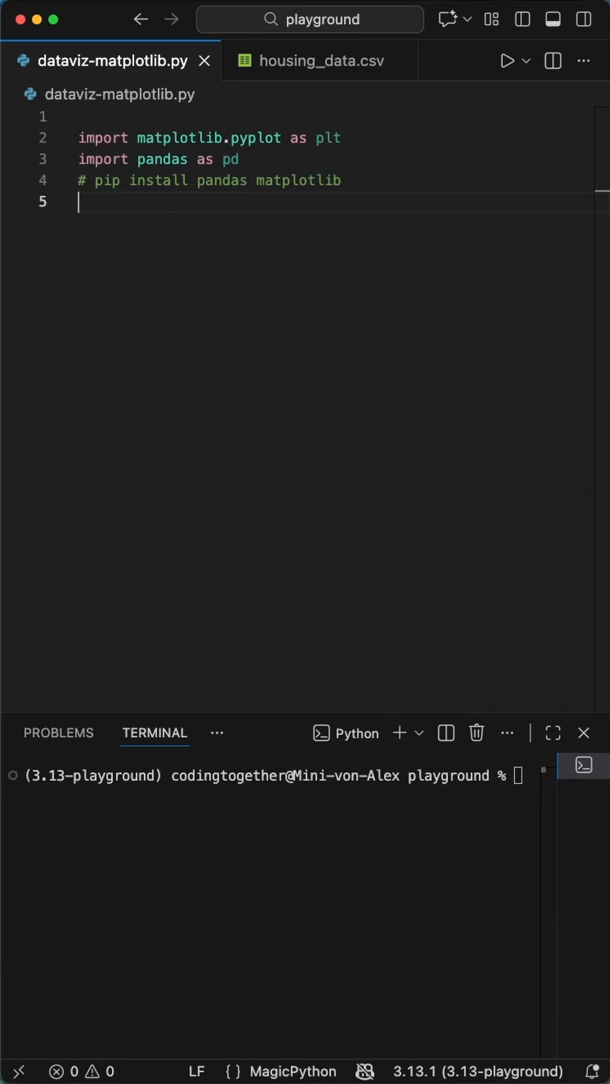
Read housing_data.csv, extract years and prices in thousands, and create a 10x6 figure.
text(df =)
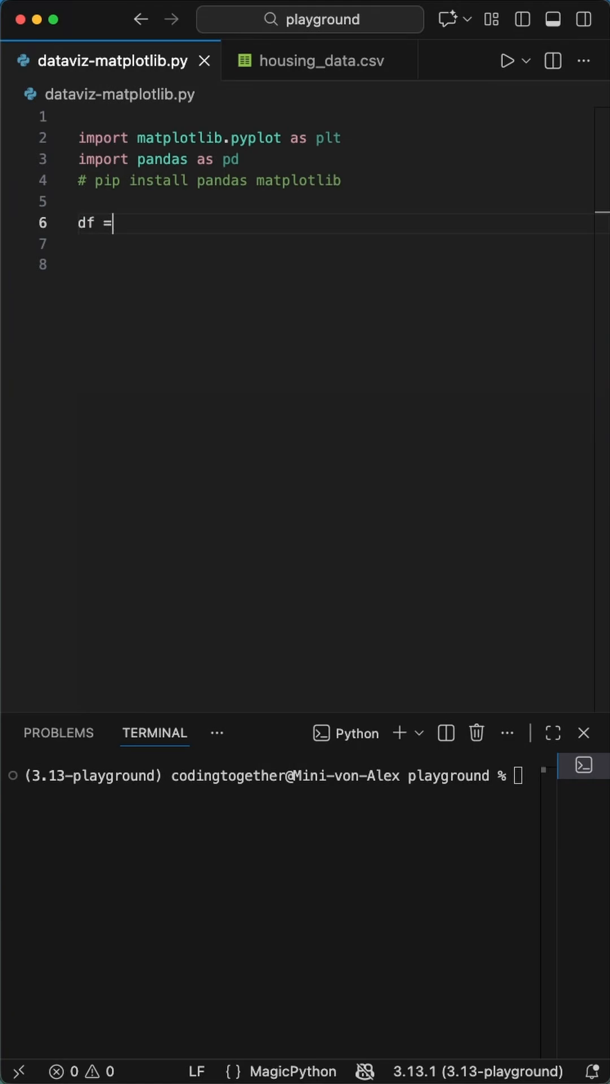
text(pd.read_csv("housing_data.csv"))
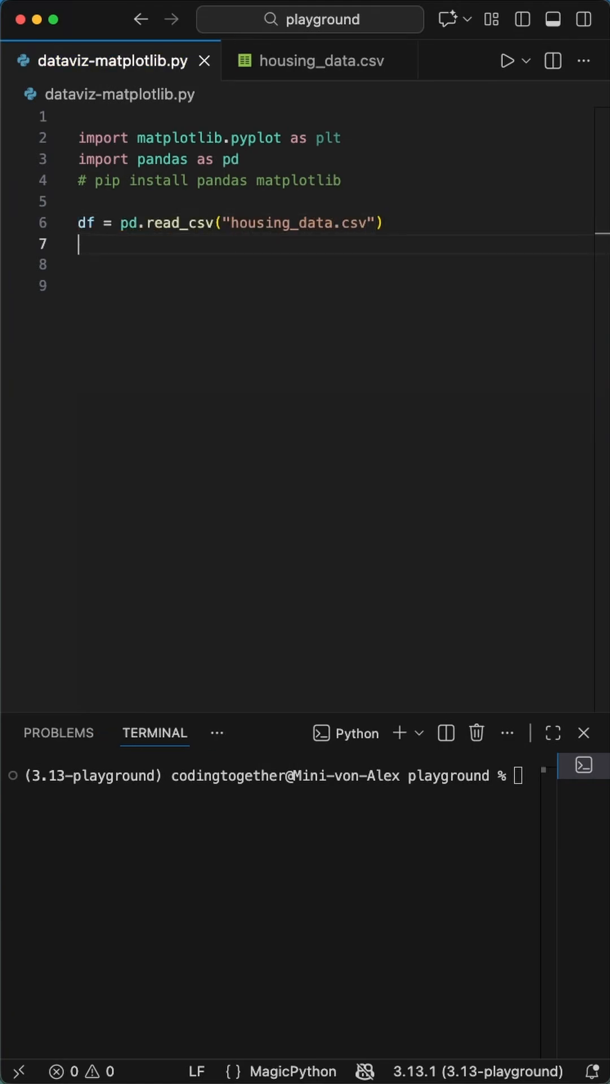
text(years = df["Year"])
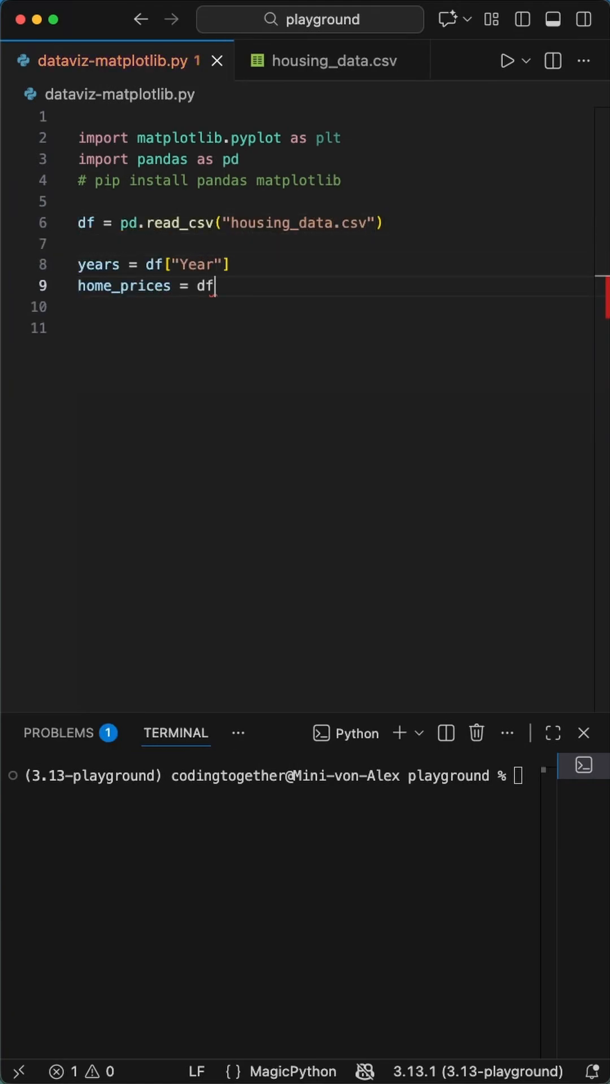
text(["Average_Home_Price"] / 1_000)
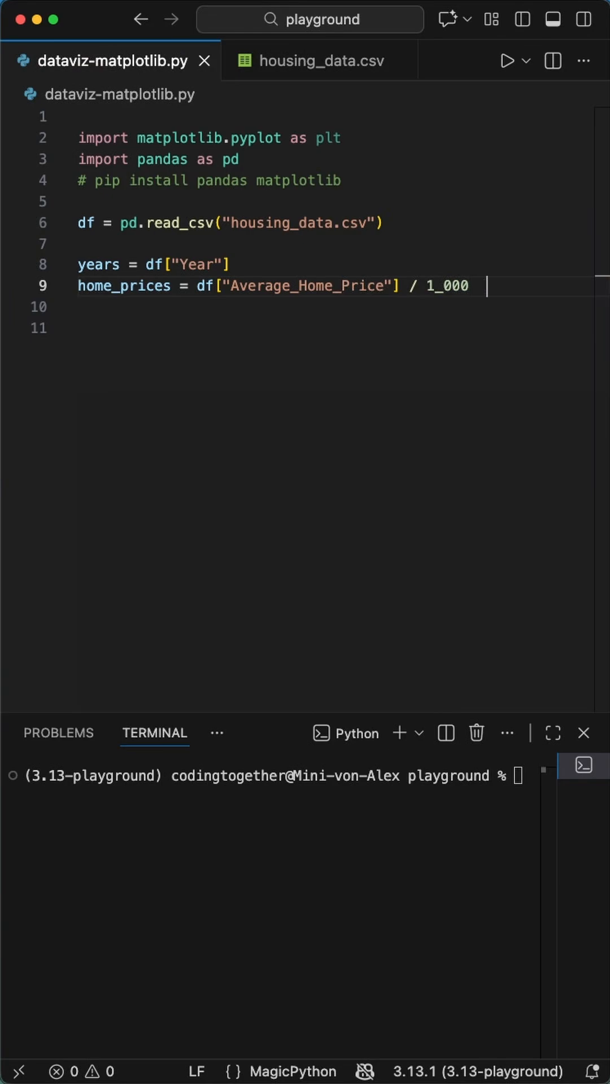
text(plt.figure(figsize=(10, 6))
text(plt.annotate("20)
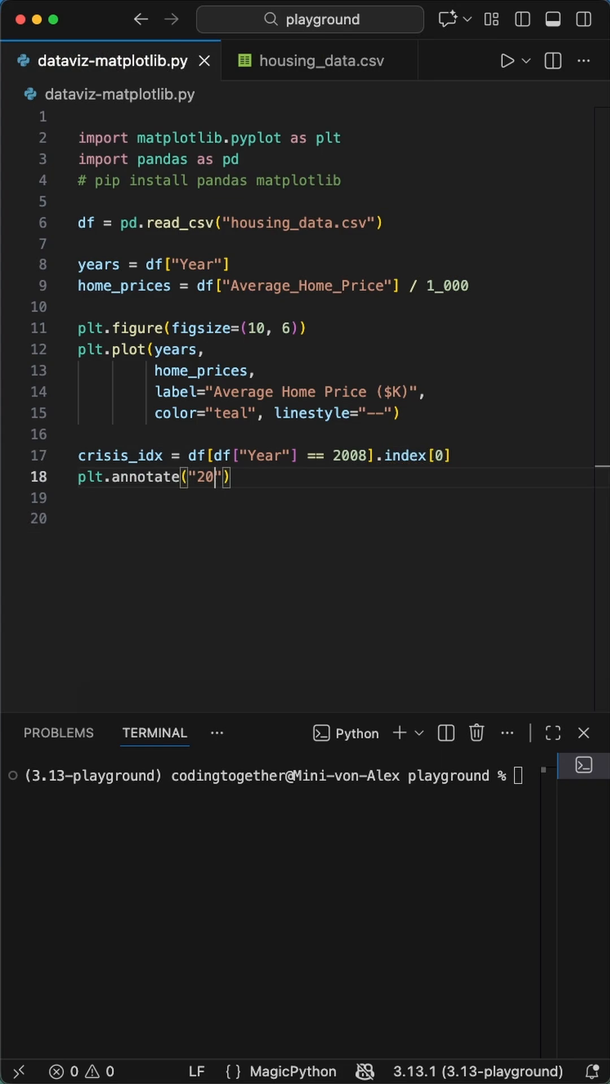
Annotate '2008 Housing Crisis' with text offset +1 year, +50, and a black arrow.
text(08 Housing Crisis",)
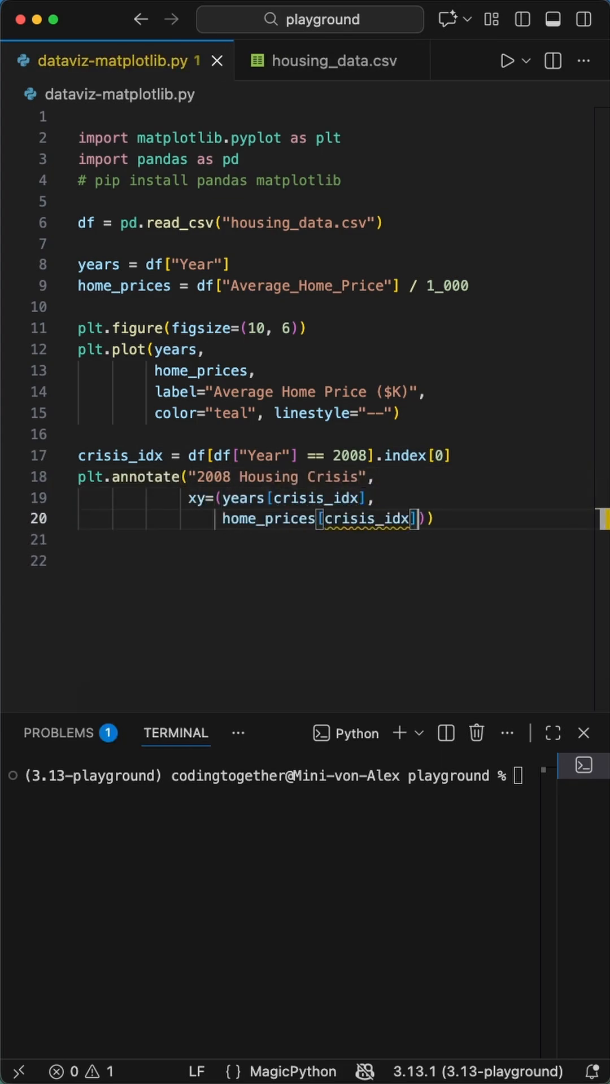
text(xytext=(years[crisis_idx]+)
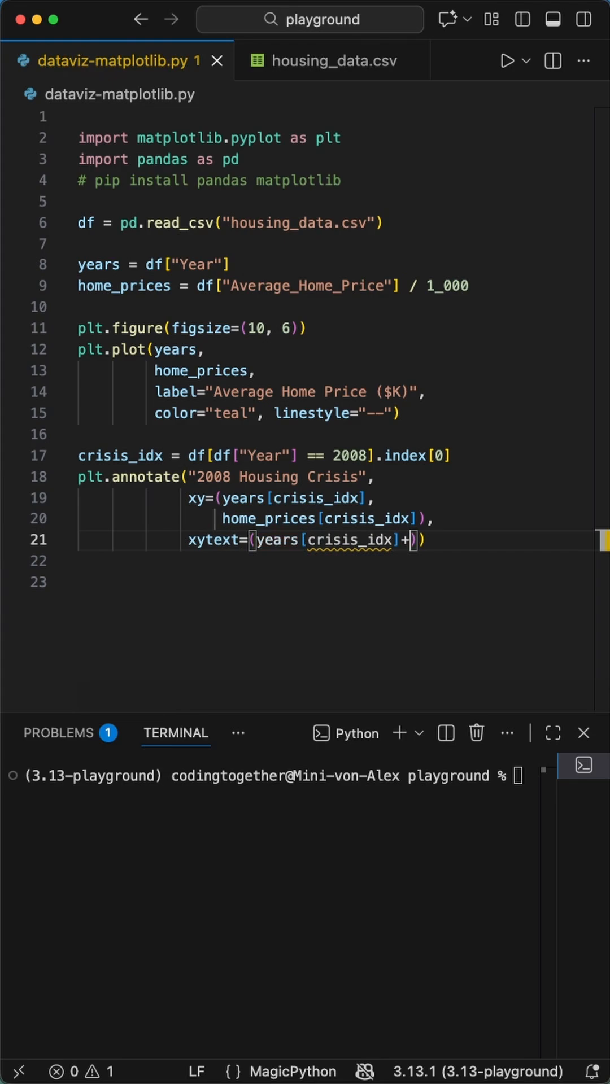
text(1,)
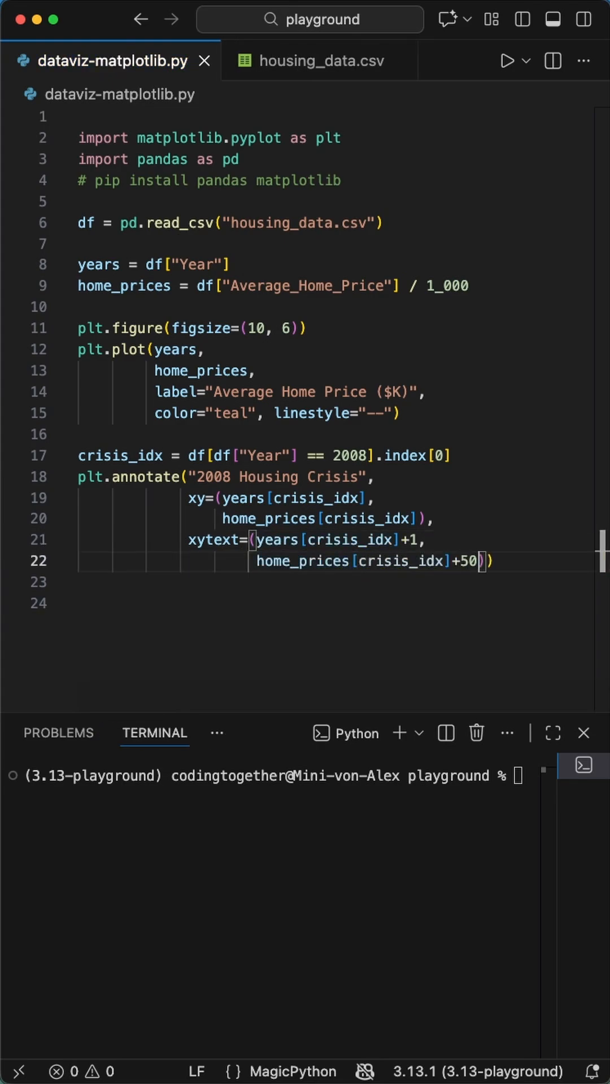
text(arrowprops=dict(facecolor="black",)
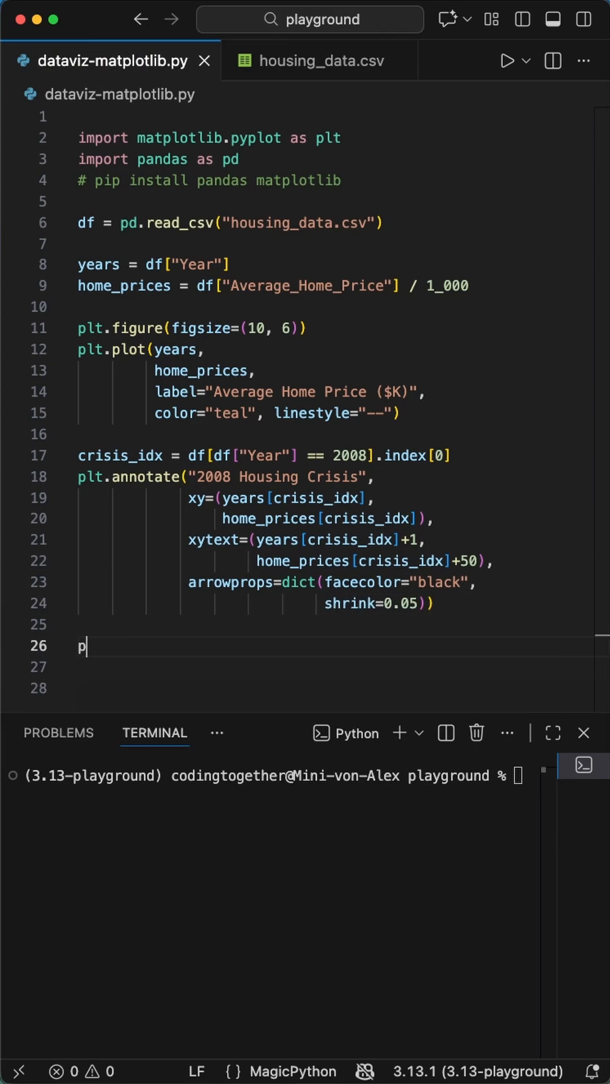
Add title 'Average Home Price (2000-2023)', Year x-label, legend and grid enabled.
text(lt.title("Average Home Price (2000-2023)"))
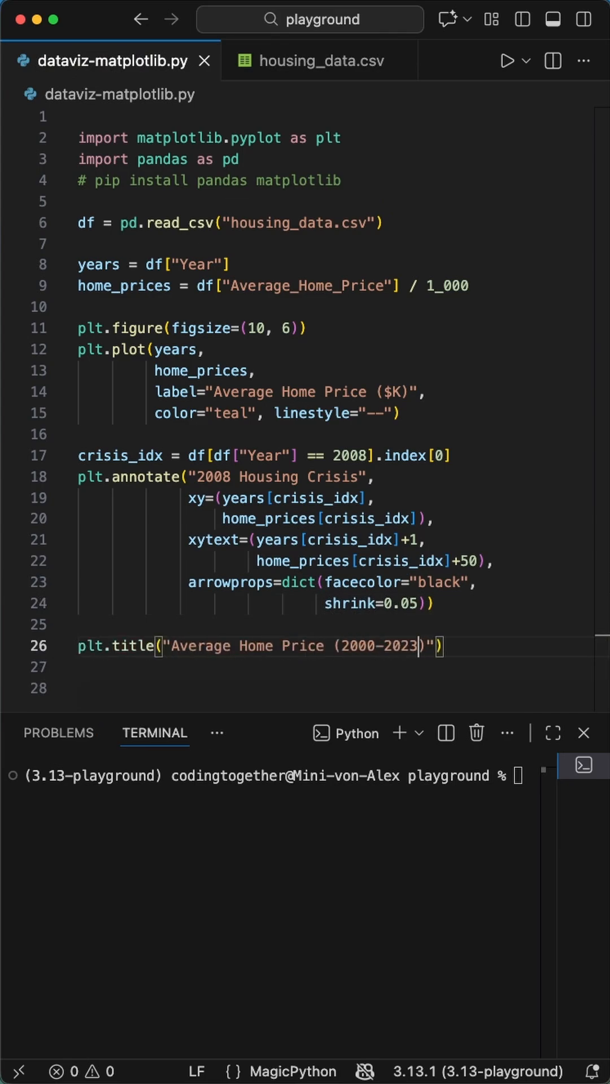
text(plt.xlabel("Year"))
text(plt.grid()
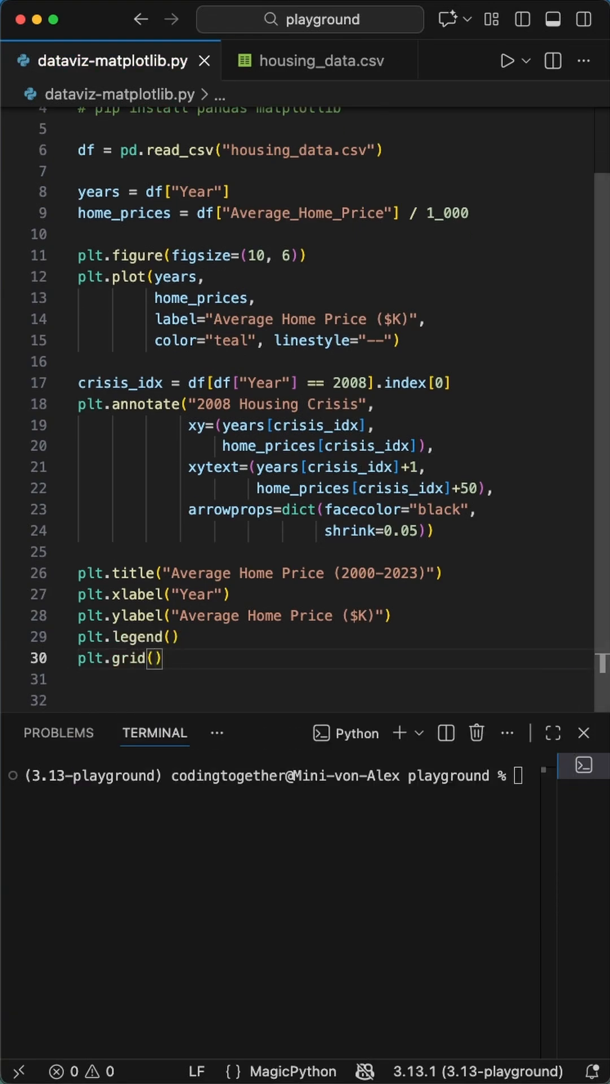
text(True)
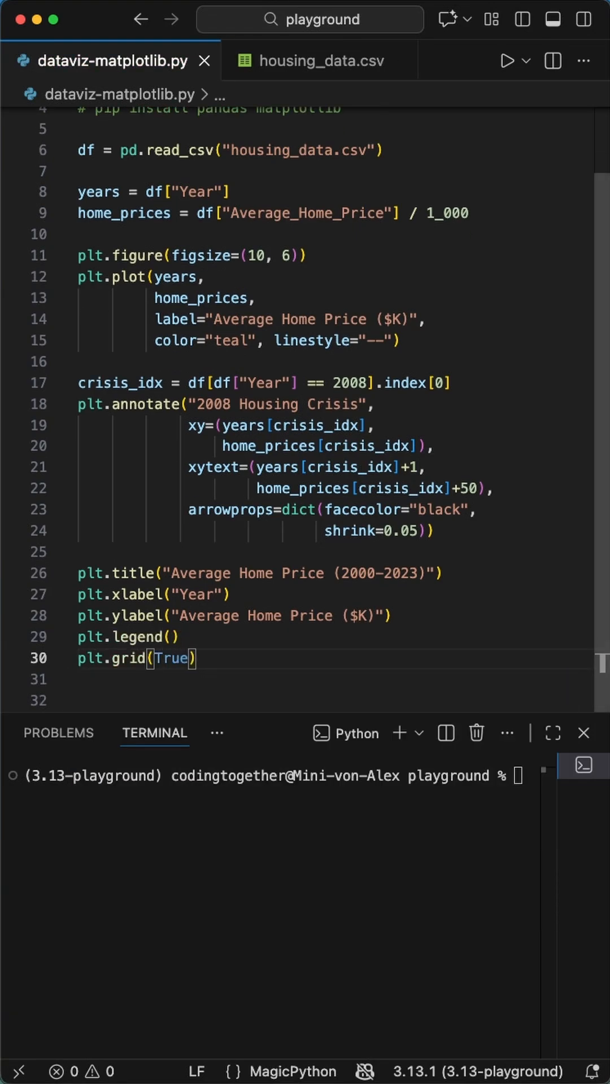
text(plt.s)
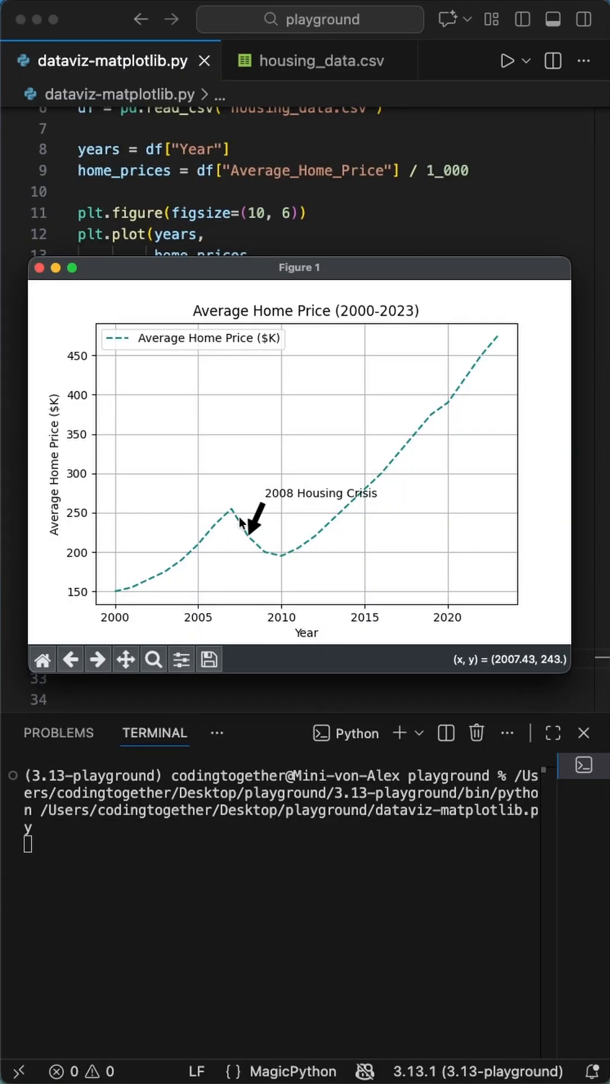
mouse_move(502, 344)
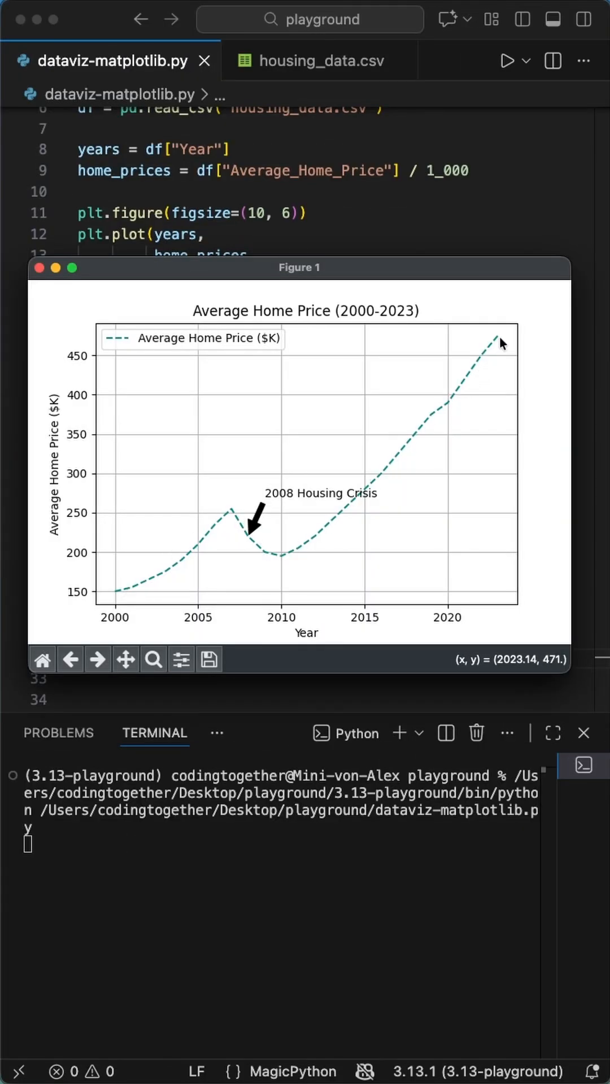
mouse_move(120, 694)
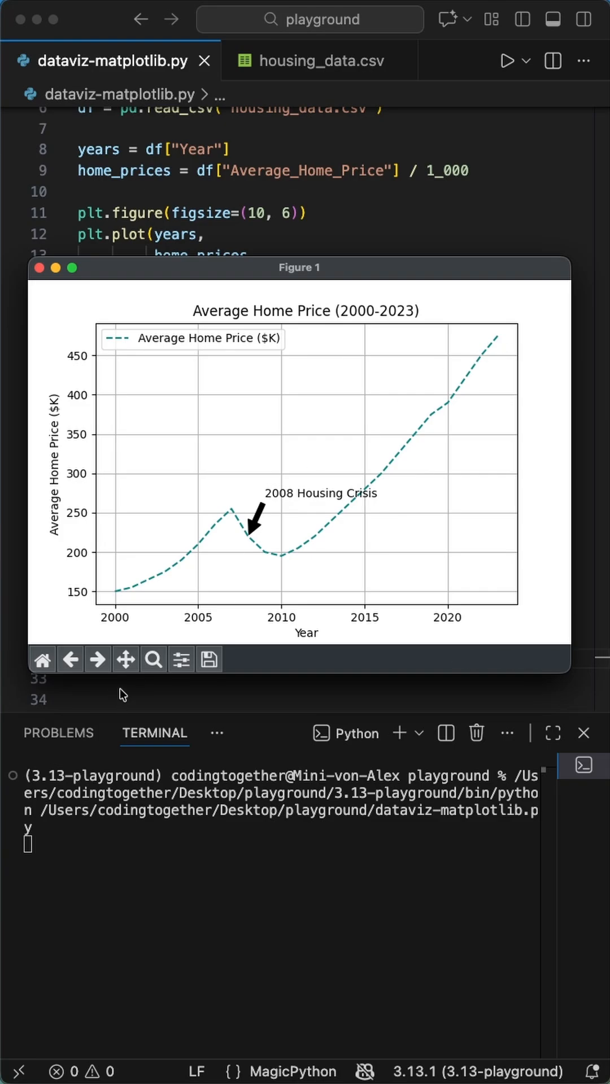